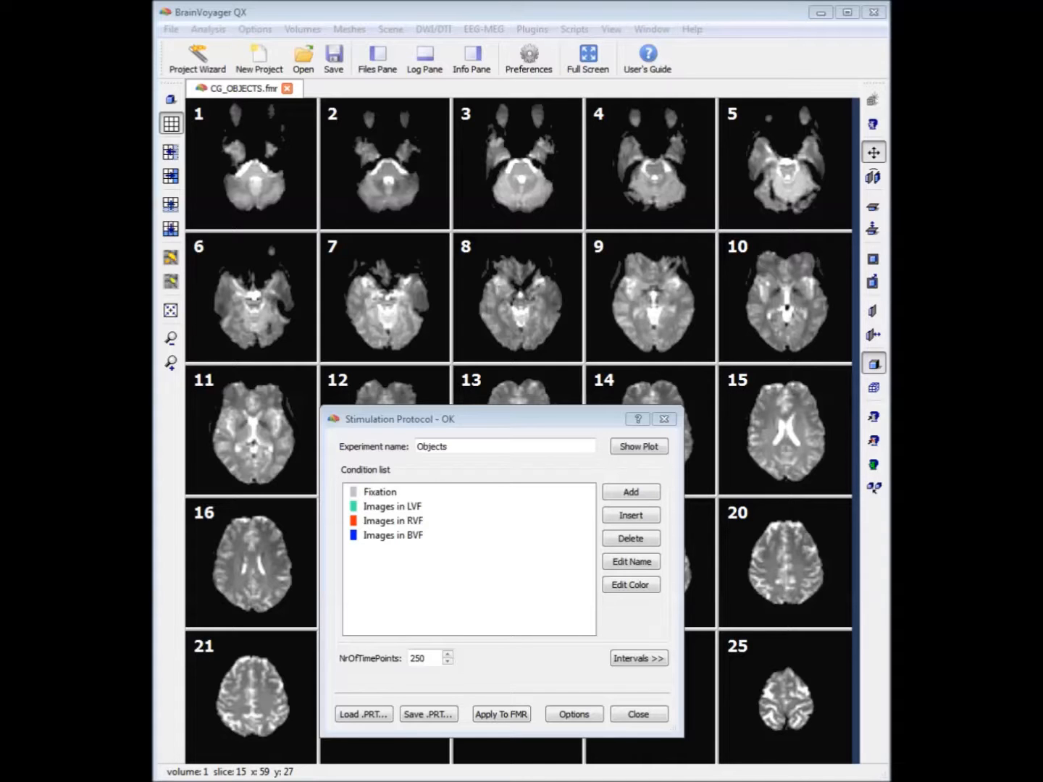
# Step: Dismiss the Stimulation Protocol dialog and bring up the Analysis menu commands
pyautogui.click(639, 714)
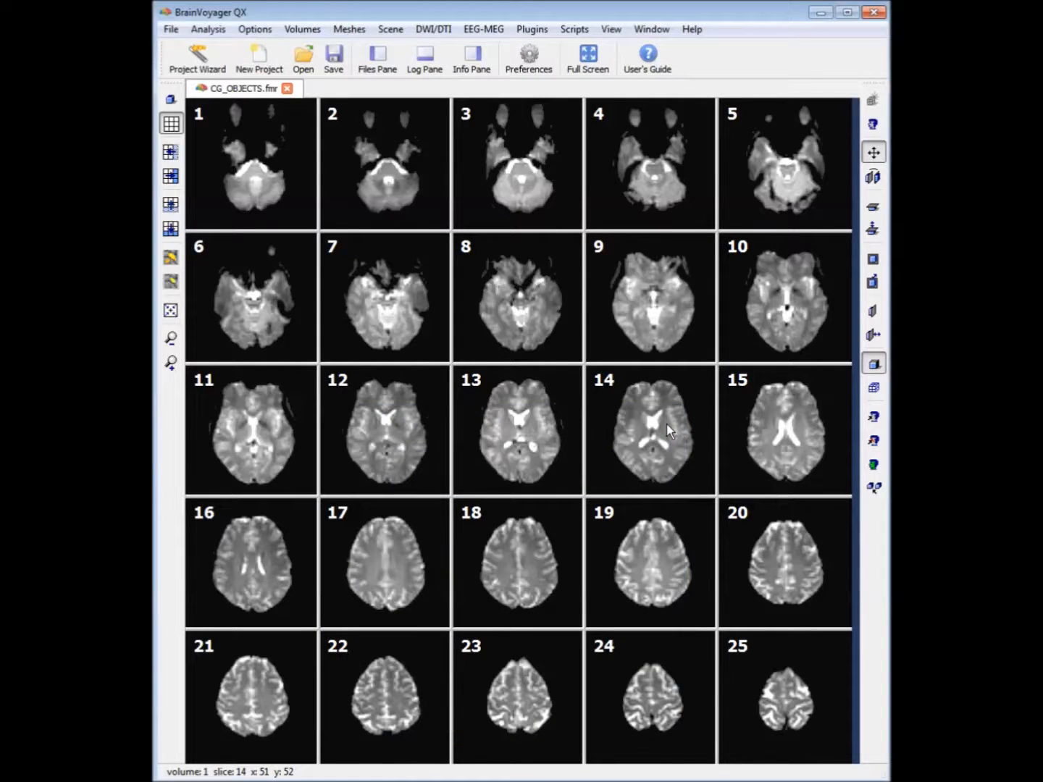
pyautogui.click(208, 29)
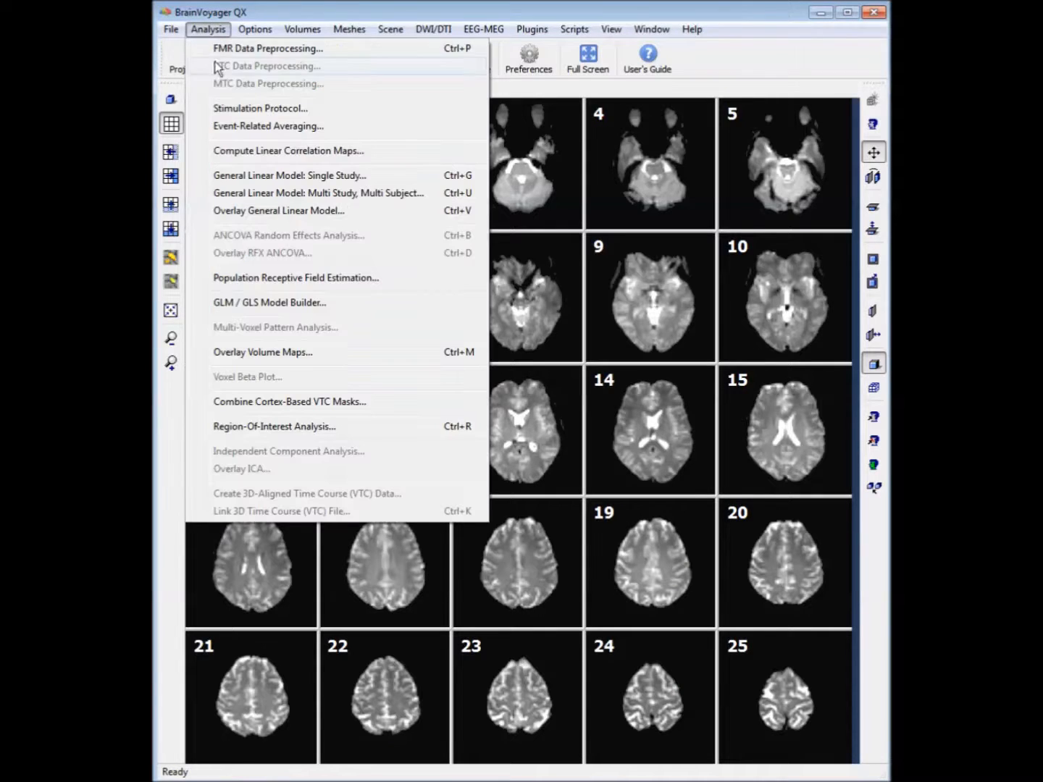
pyautogui.moveTo(286, 151)
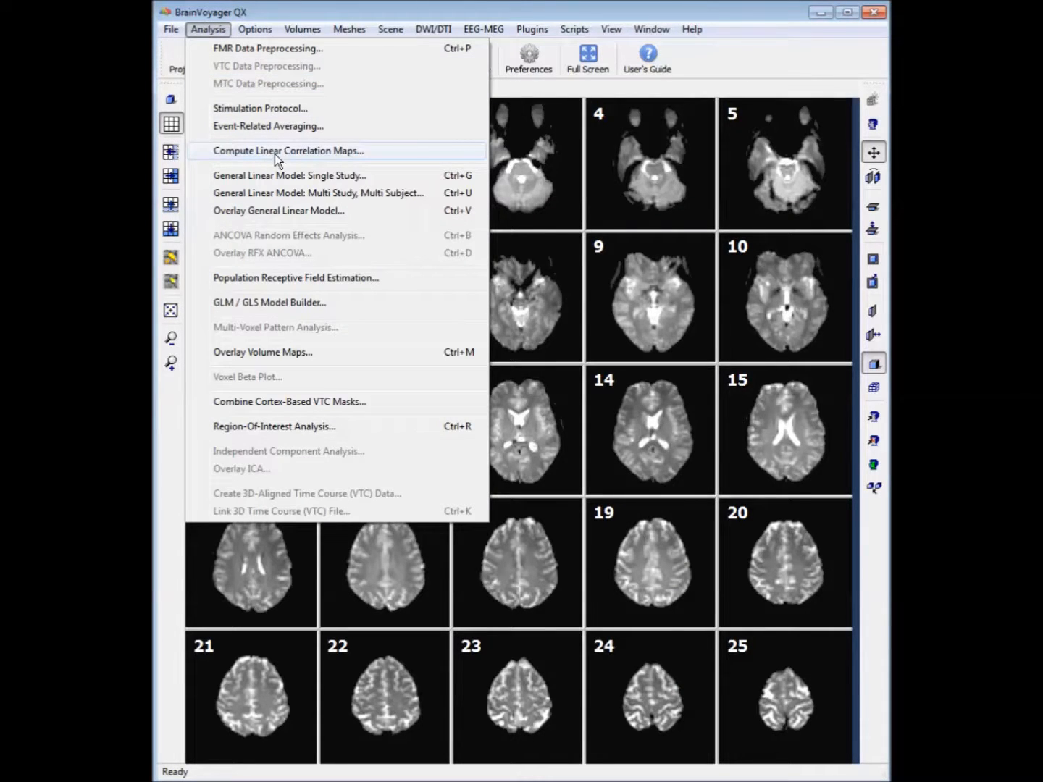
# Step: In Compute Linear Correlation Maps, build a reference high for Images in LVF blocks, zero elsewhere, smoothed with the HRF
pyautogui.click(287, 150)
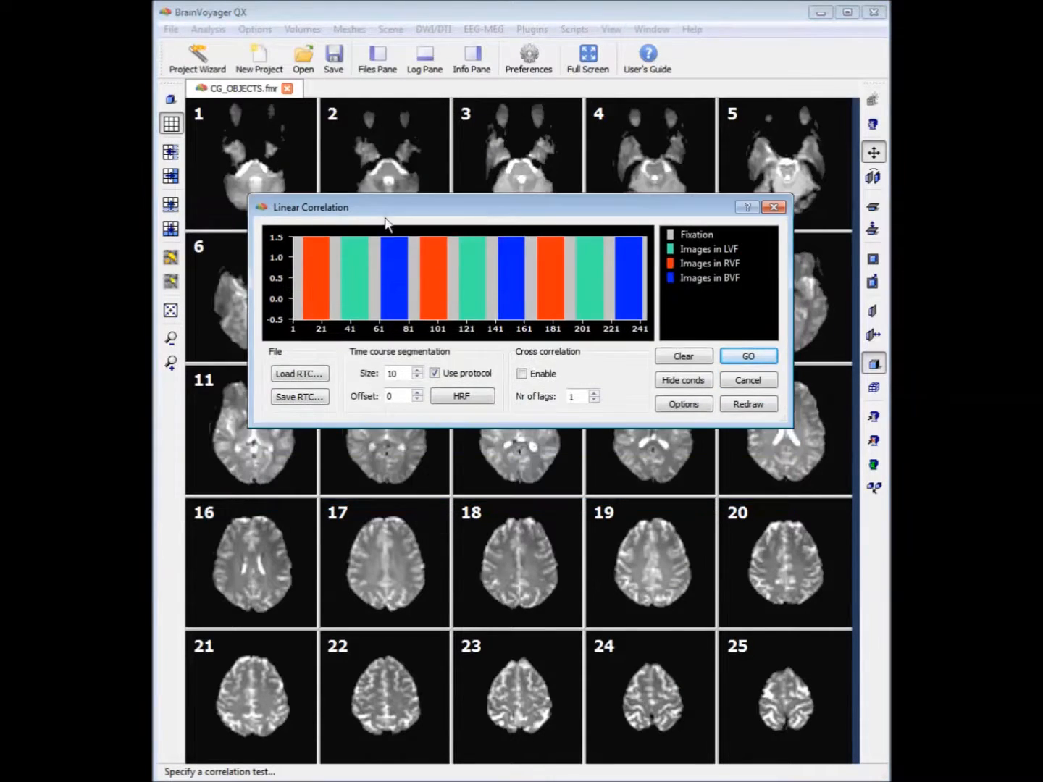
pyautogui.click(710, 249)
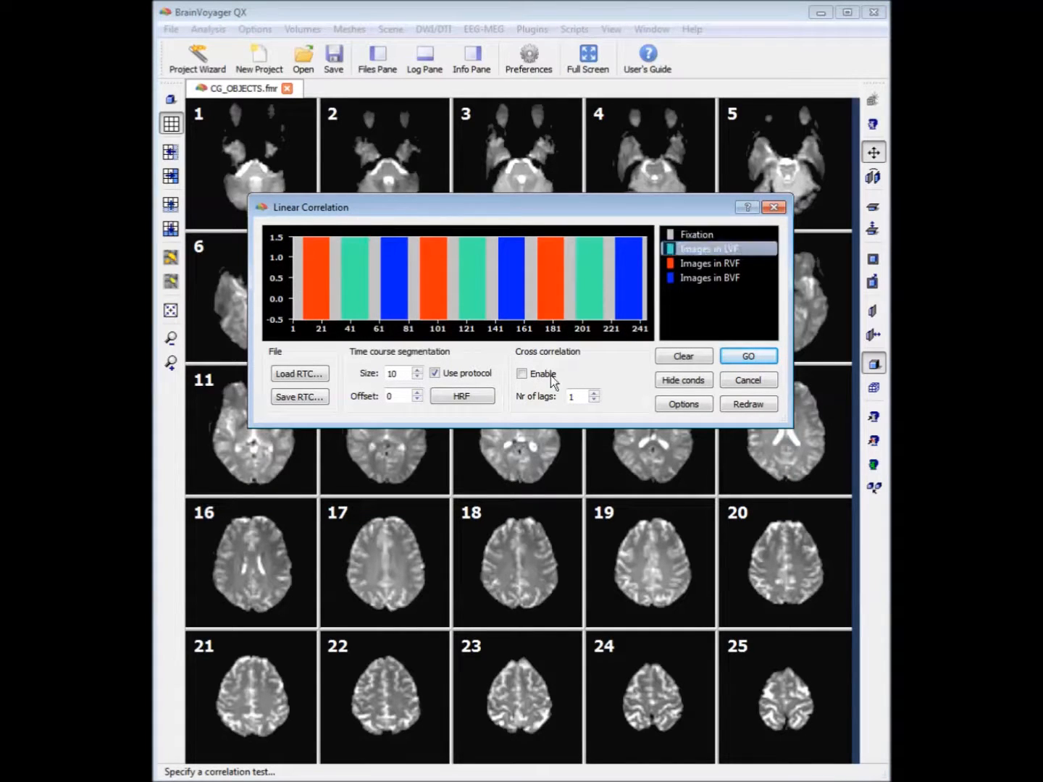
pyautogui.click(712, 264)
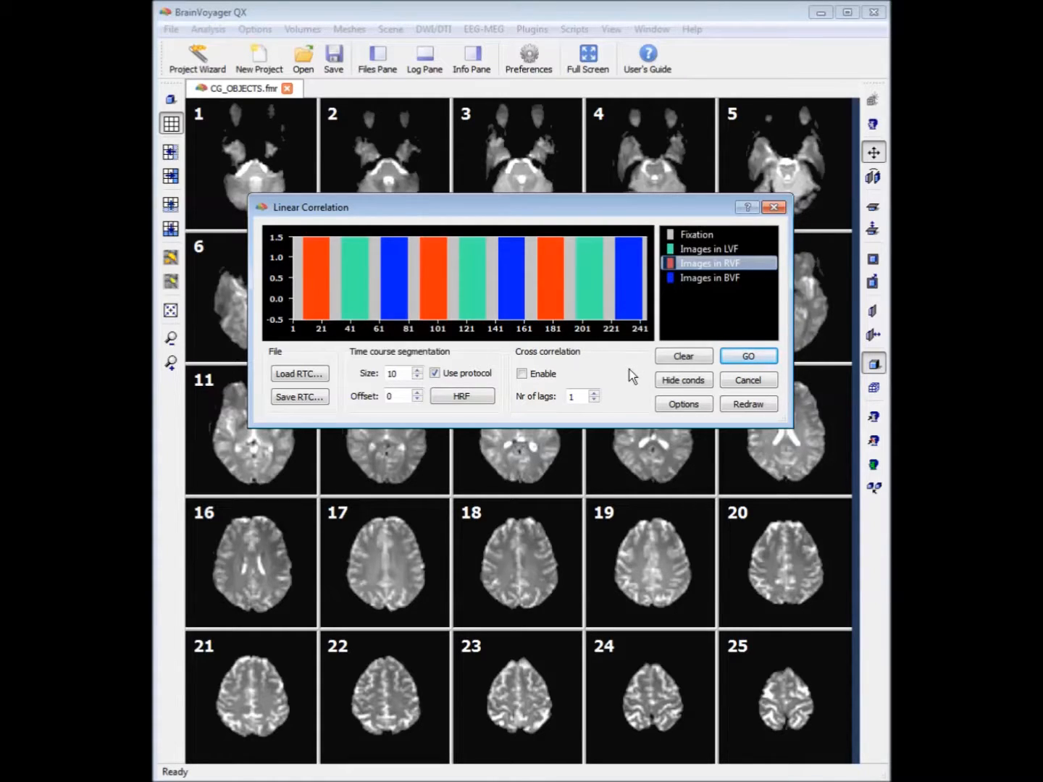
pyautogui.click(709, 249)
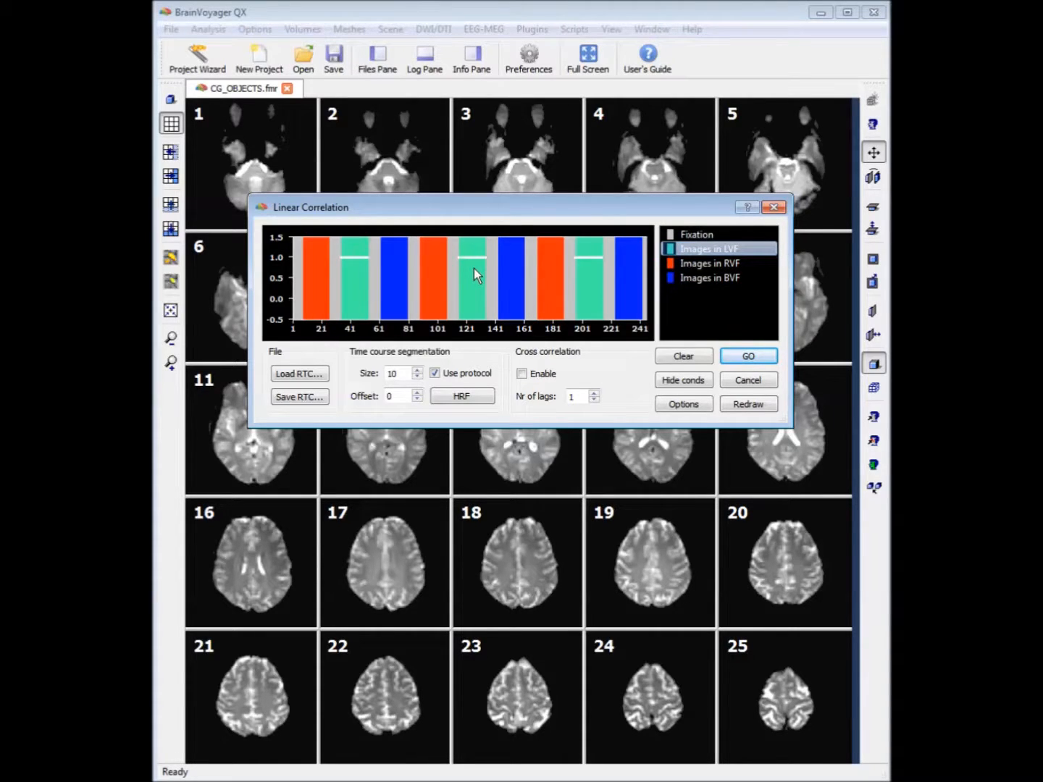
pyautogui.click(695, 234)
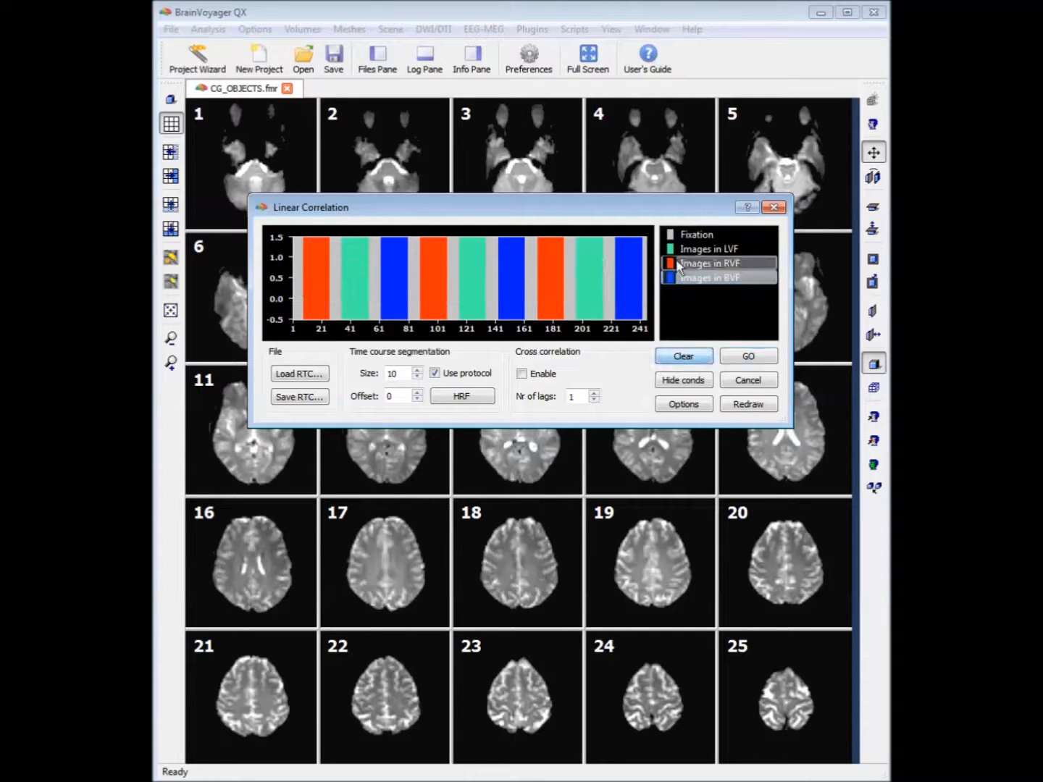
pyautogui.click(710, 249)
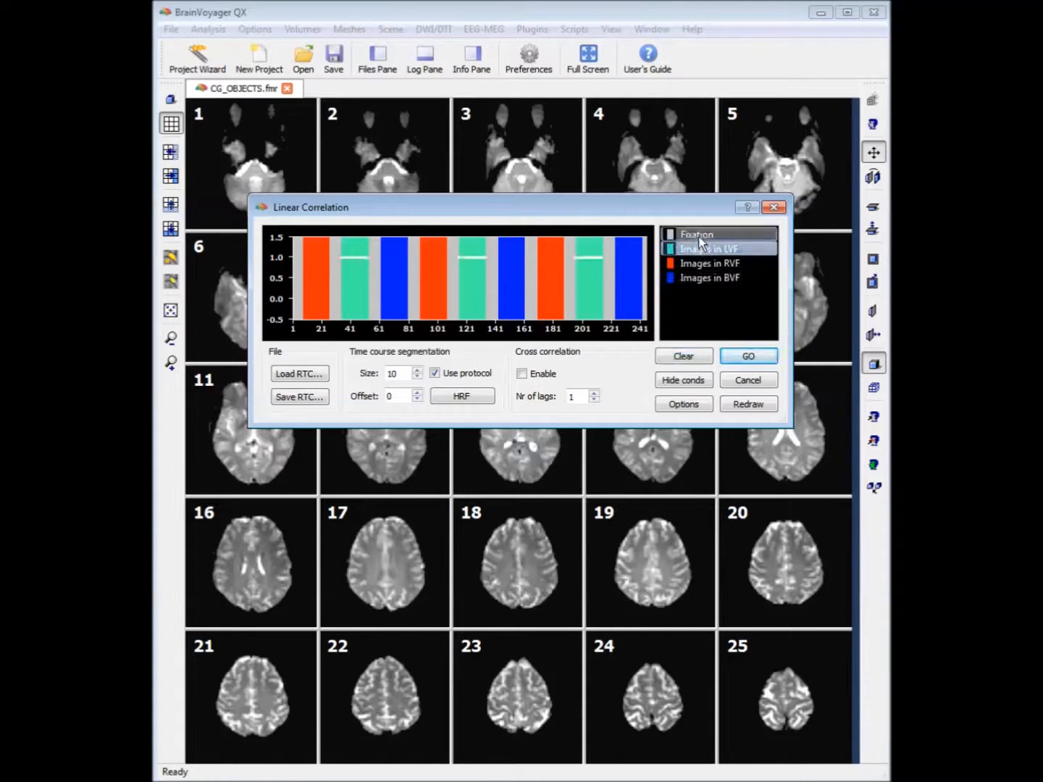
pyautogui.click(717, 249)
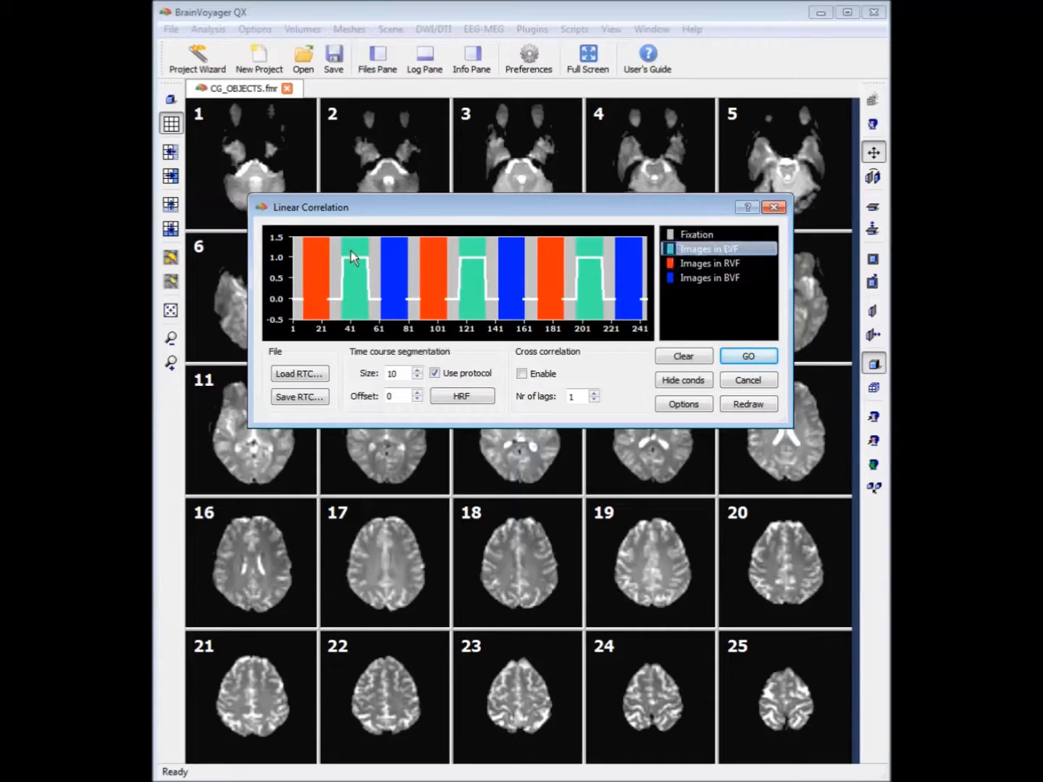
pyautogui.click(719, 233)
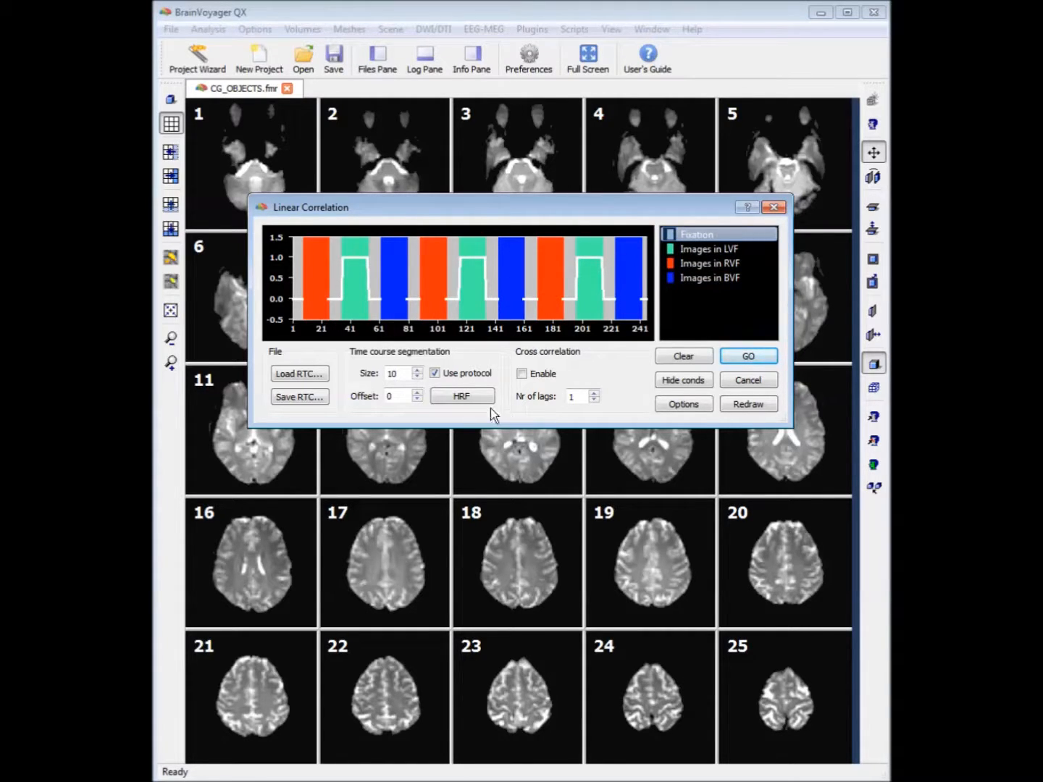
pyautogui.click(460, 395)
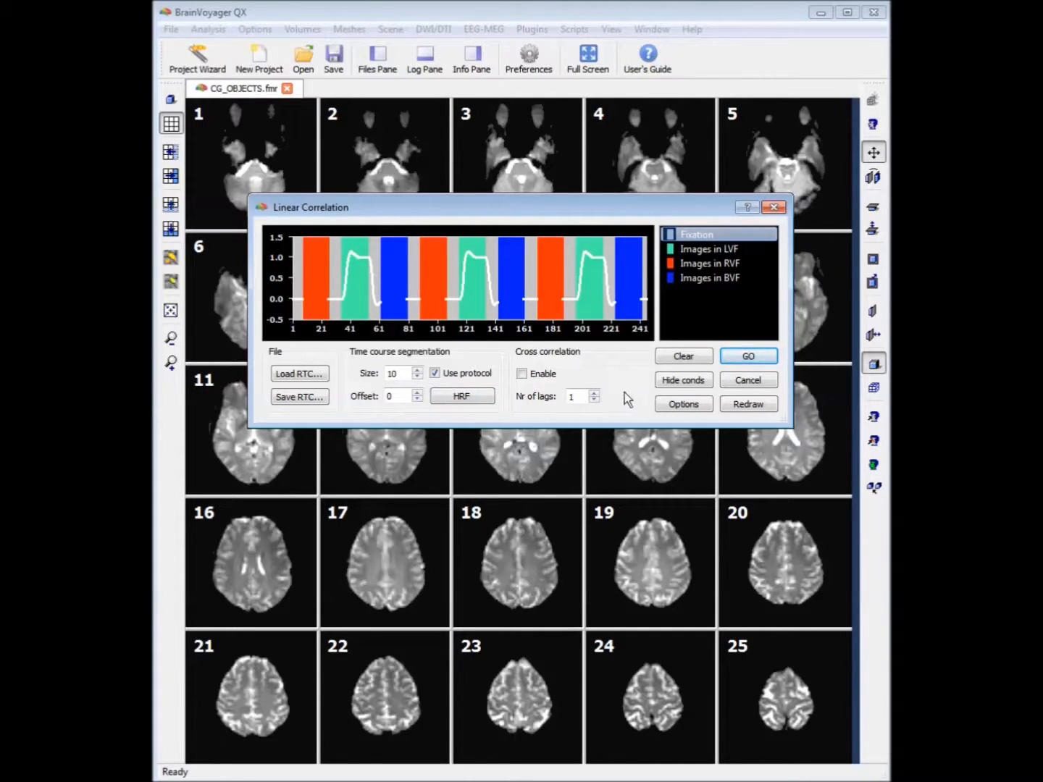
# Step: Run GO to compute and overlay the correlation map on all 25 CG_OBJECTS slices
pyautogui.click(747, 356)
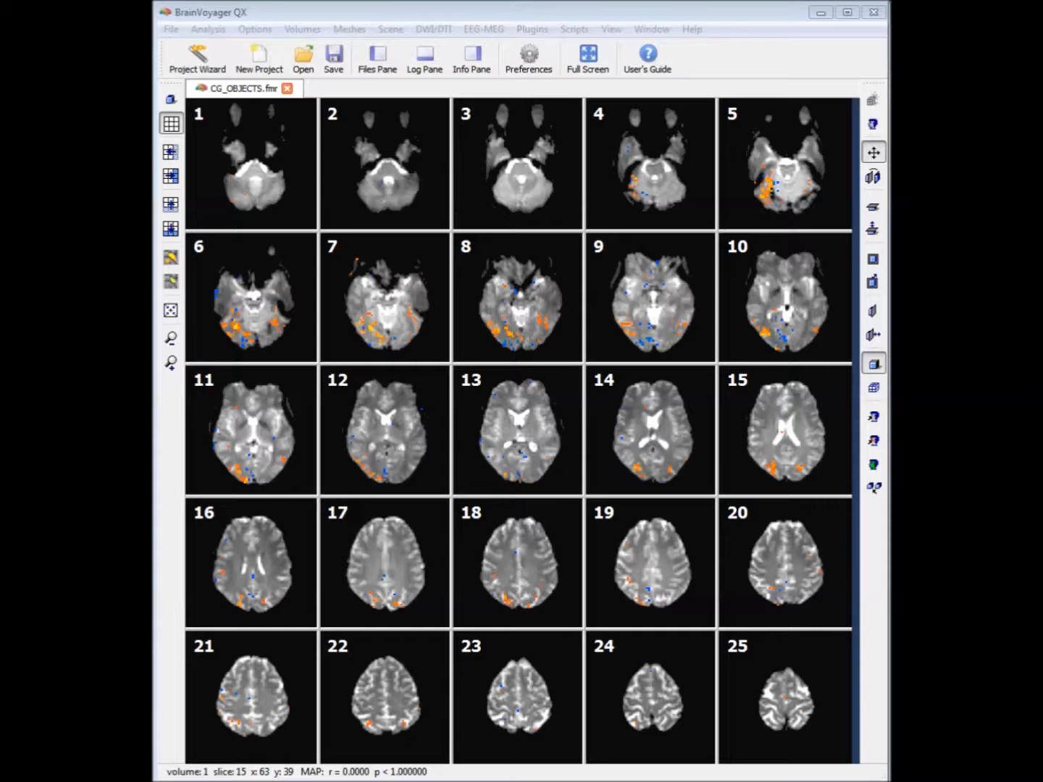
# Step: Reduce slice rows to show slices 6 and 7 enlarged with the q(FDR) < 0.050 colour scale
pyautogui.click(171, 258)
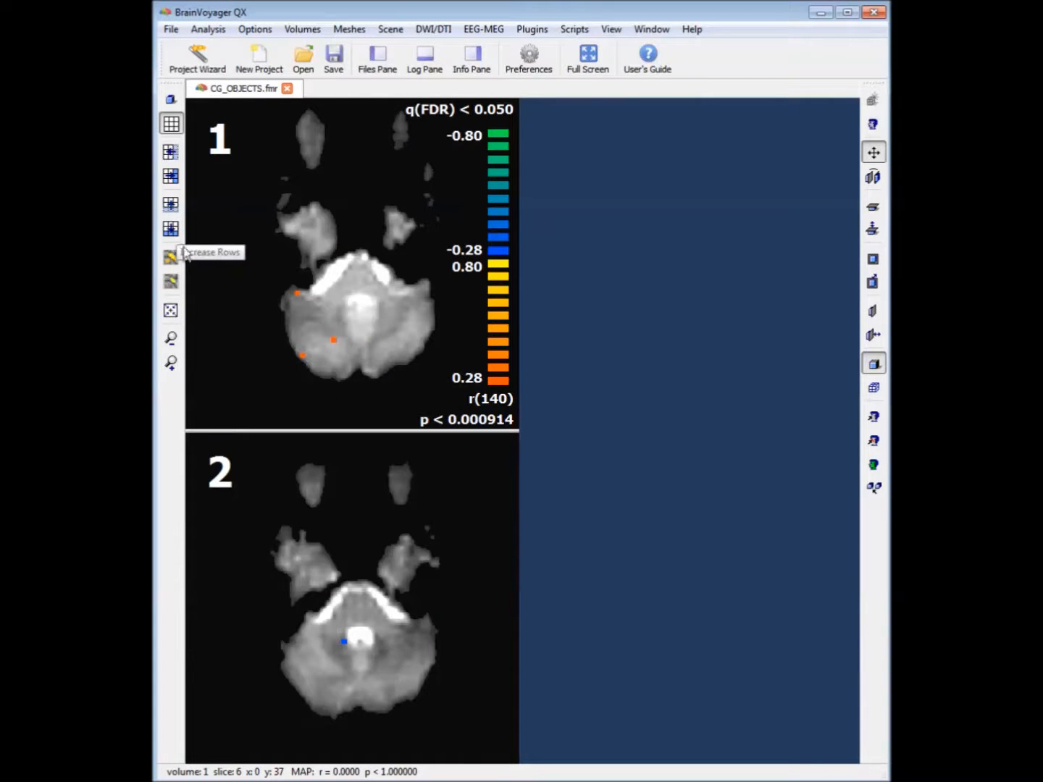
pyautogui.moveTo(240, 347)
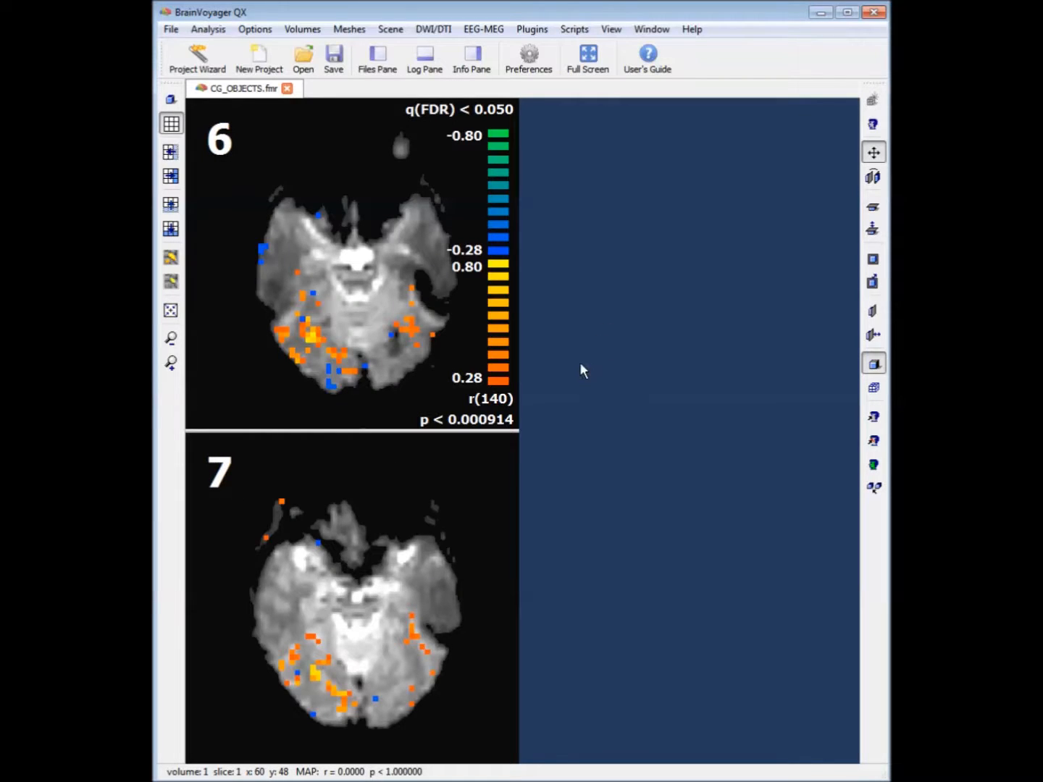
pyautogui.moveTo(611, 382)
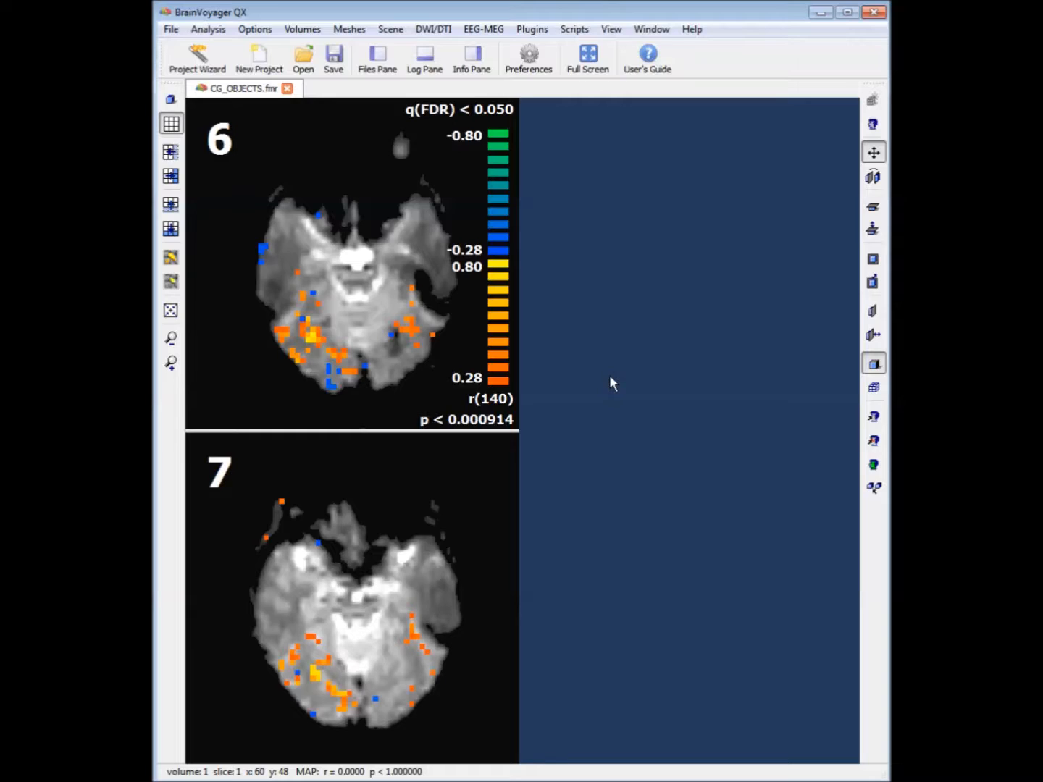
pyautogui.moveTo(680, 463)
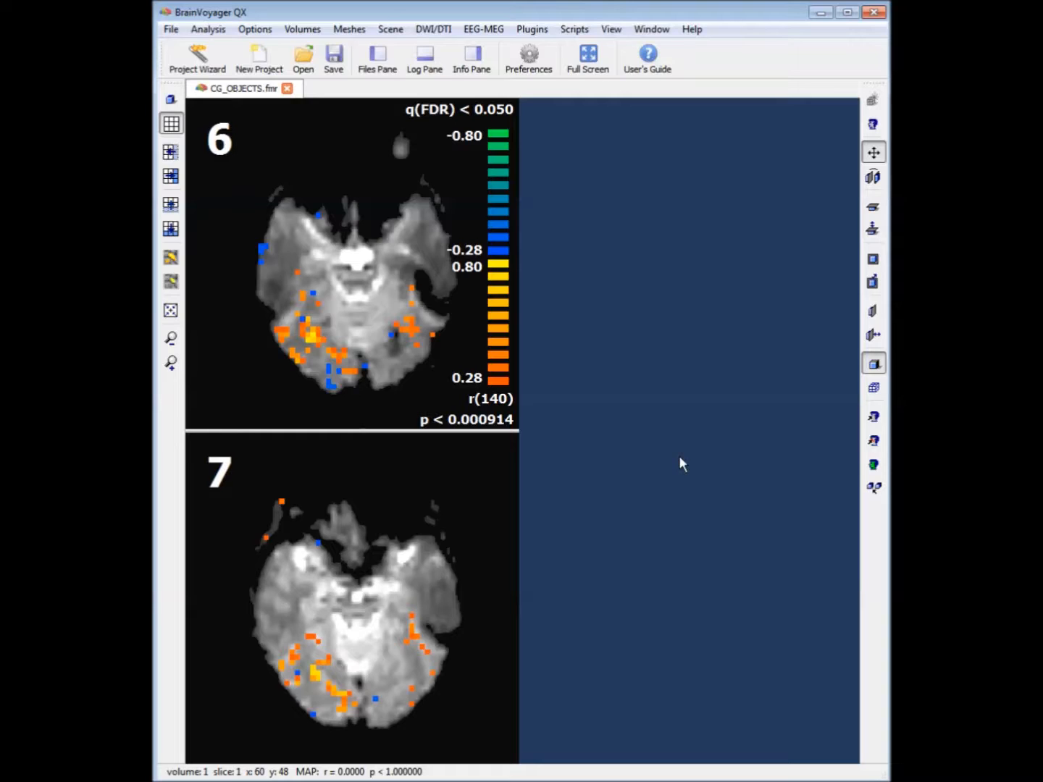
# Step: Lower the map threshold two steps to r 0.24, q(FDR) < 0.130
pyautogui.click(171, 257)
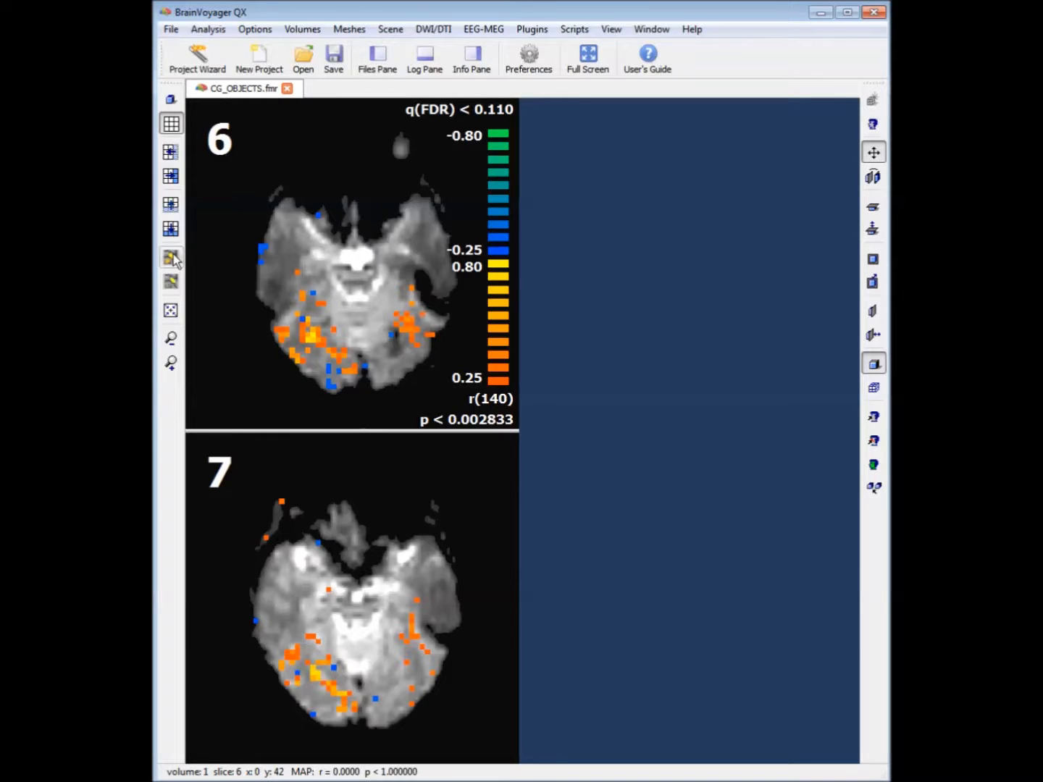
pyautogui.click(171, 281)
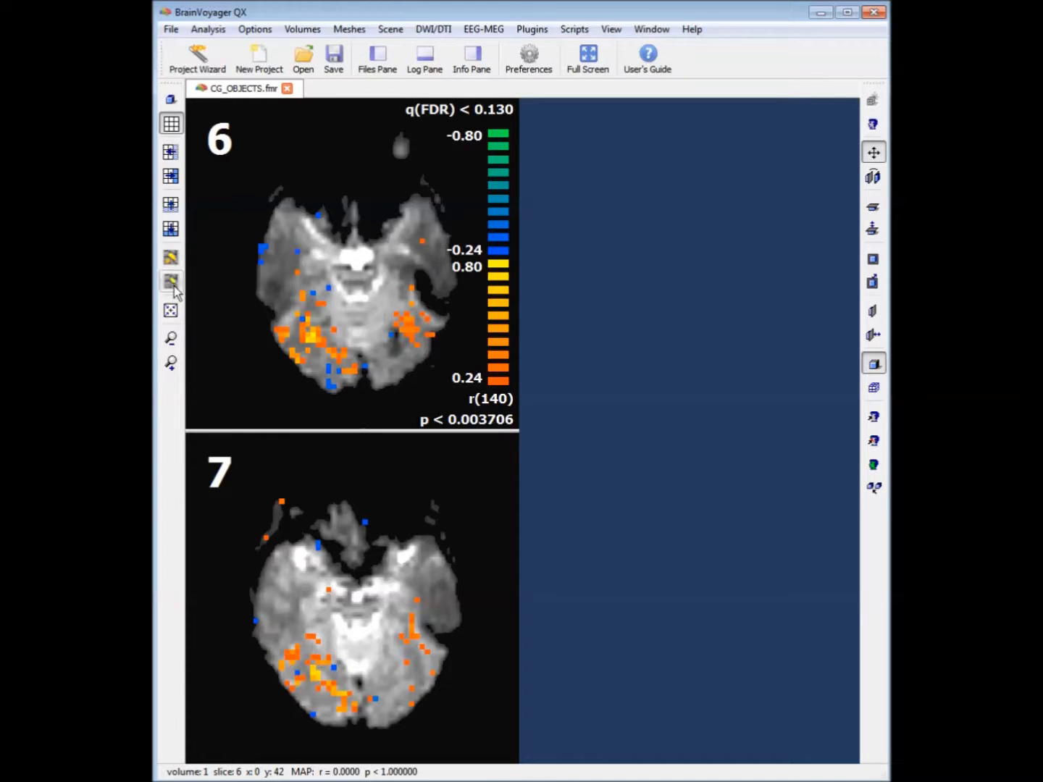
pyautogui.moveTo(271, 414)
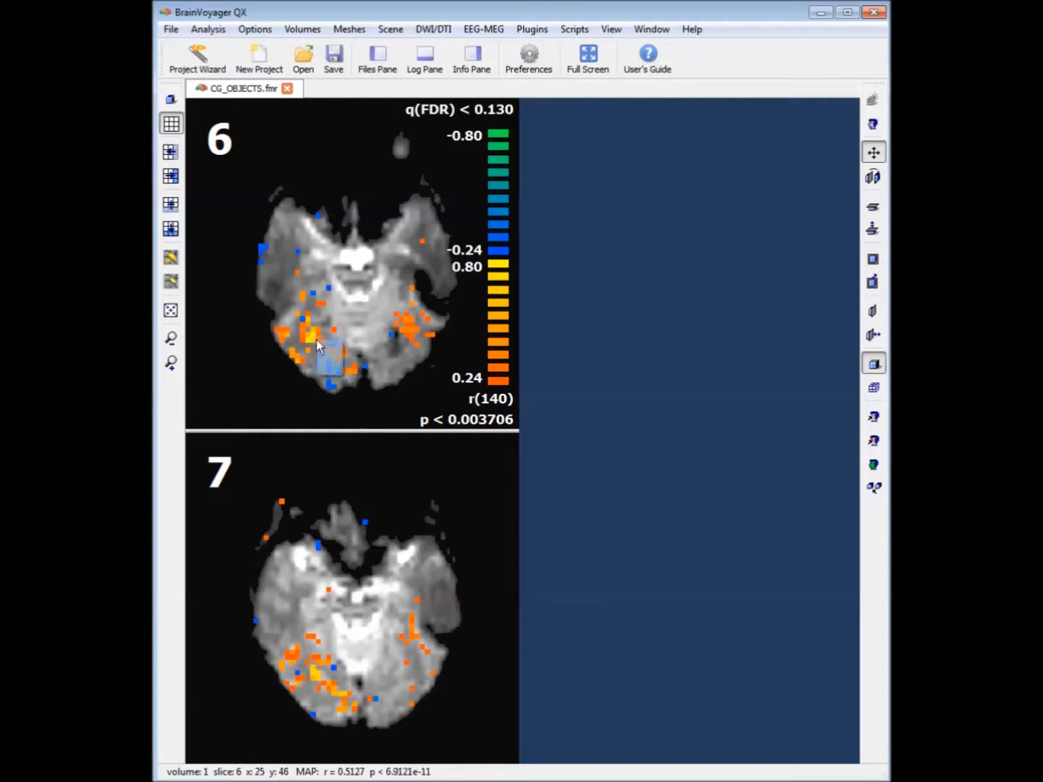
# Step: Select slice 6's lower-left orange cluster as an ROI and plot its signal time course
pyautogui.click(318, 348)
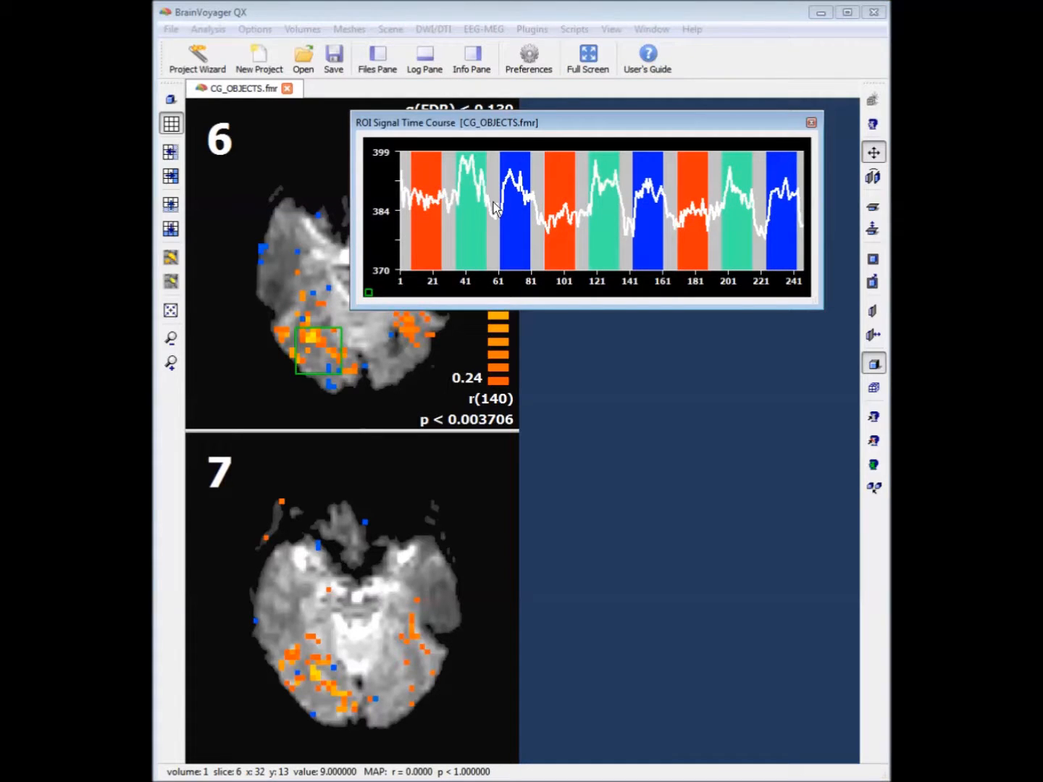
pyautogui.moveTo(506, 220)
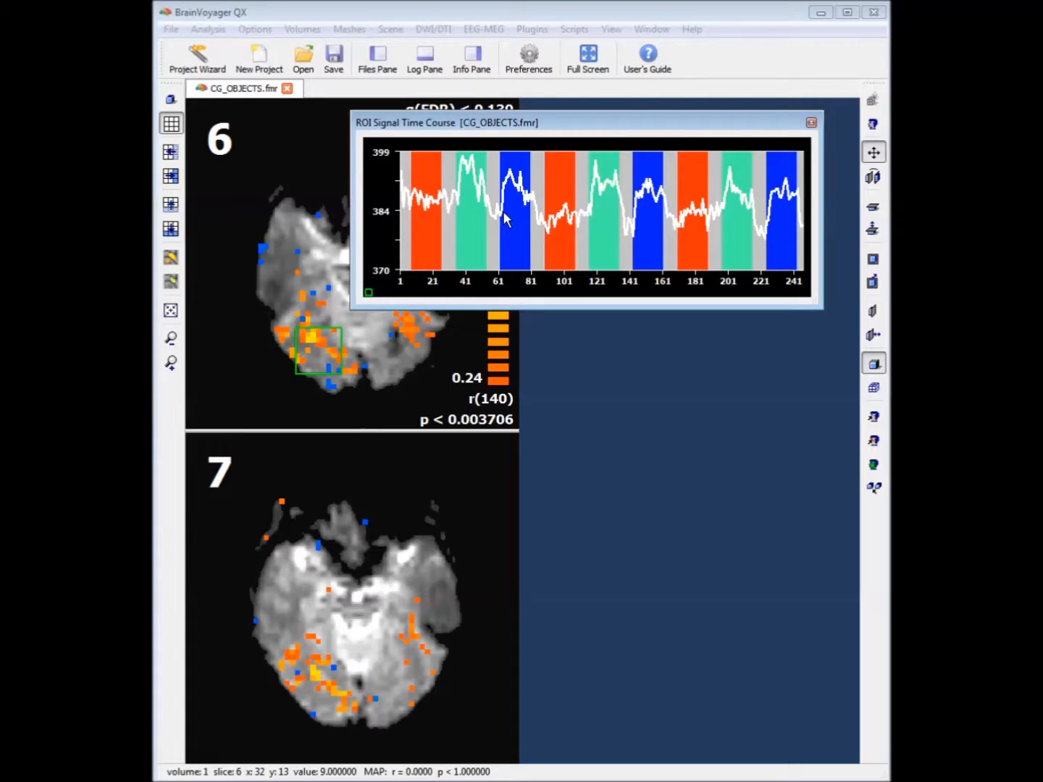
pyautogui.moveTo(591, 223)
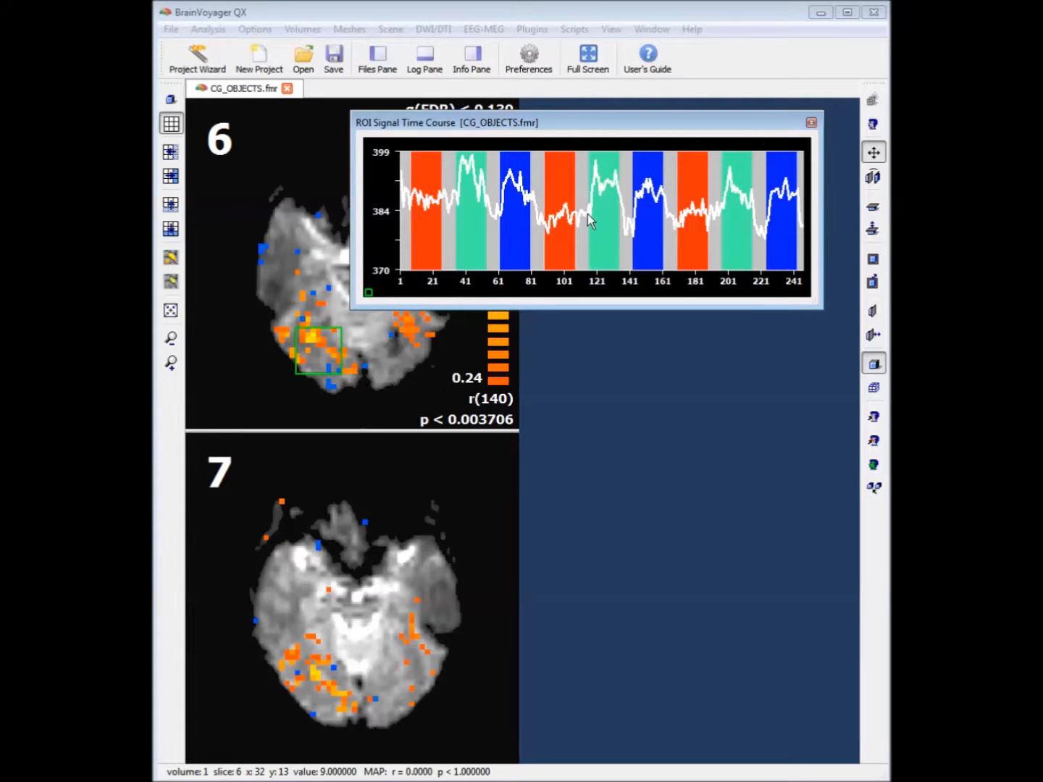
pyautogui.moveTo(580, 221)
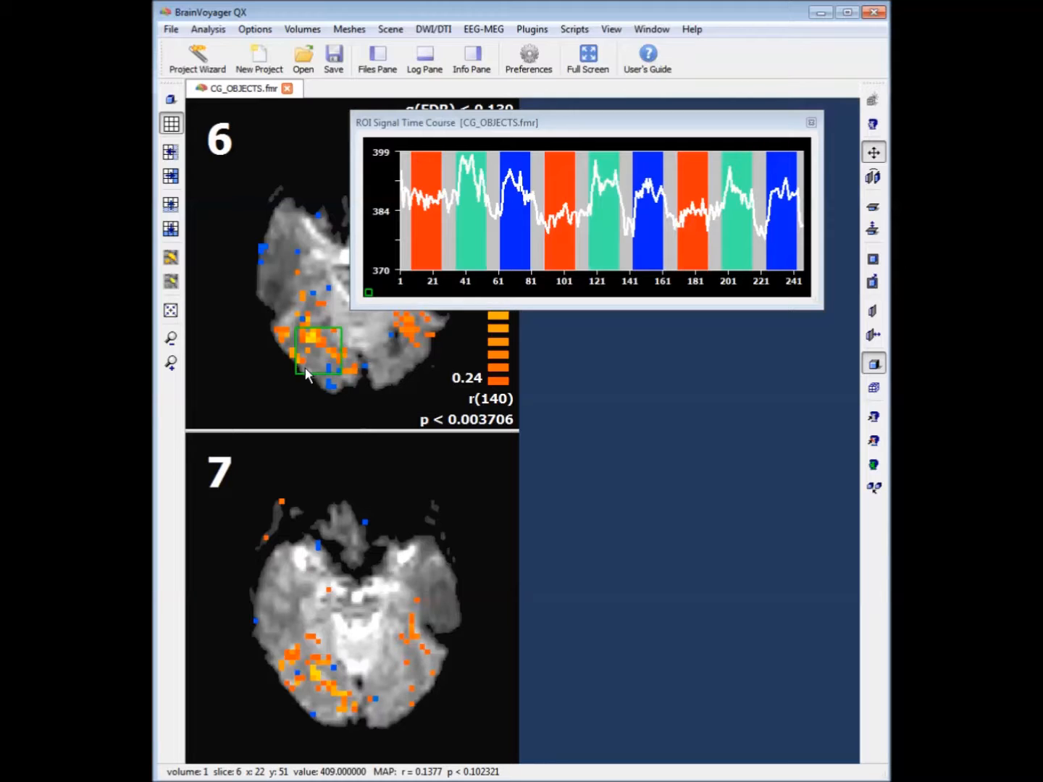
# Step: Add a second ROI time course from slice 7's lower-left cluster and close the ROI options dialog
pyautogui.click(292, 648)
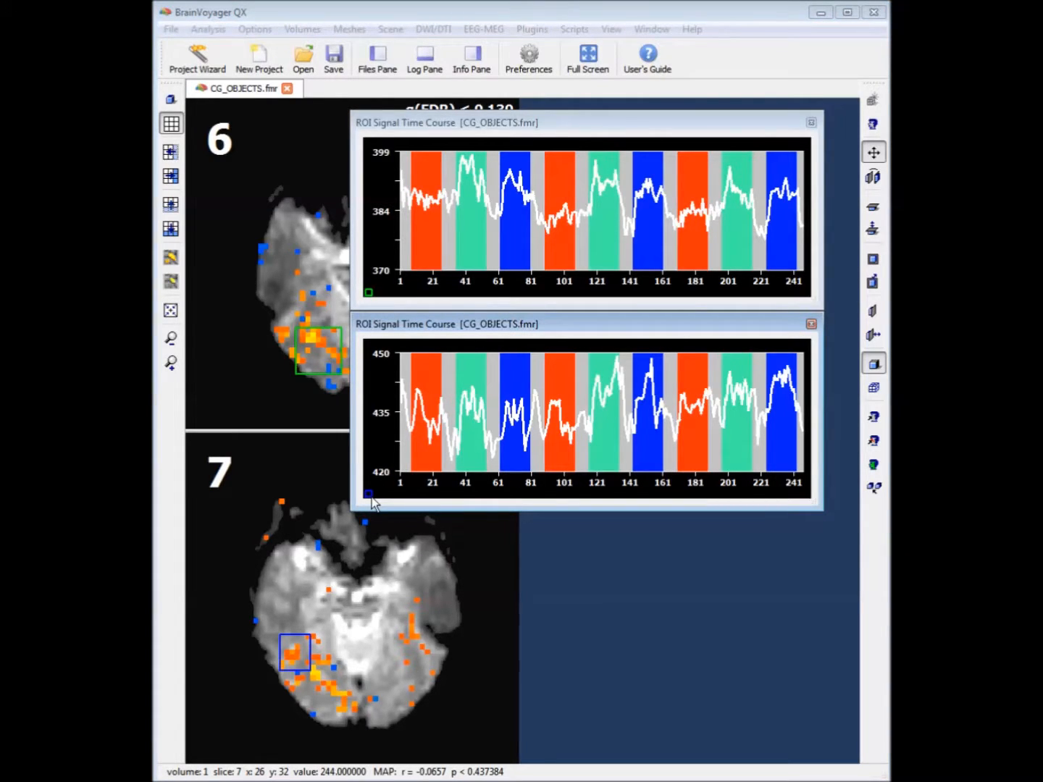
pyautogui.moveTo(378, 507)
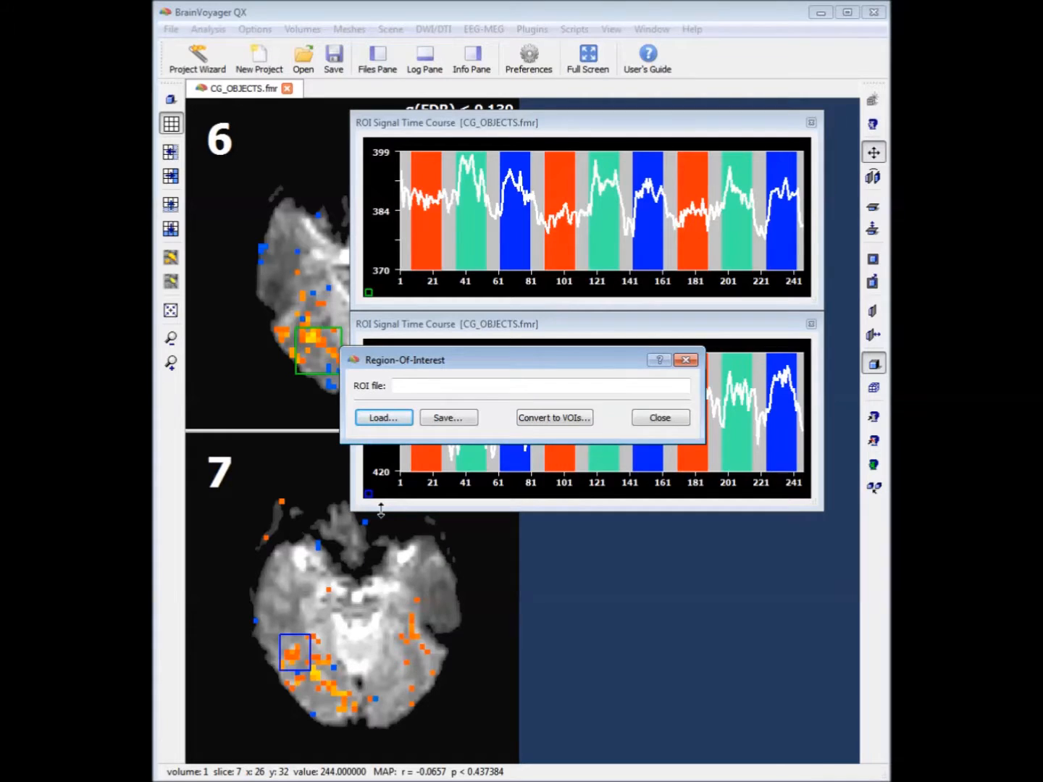
pyautogui.click(657, 417)
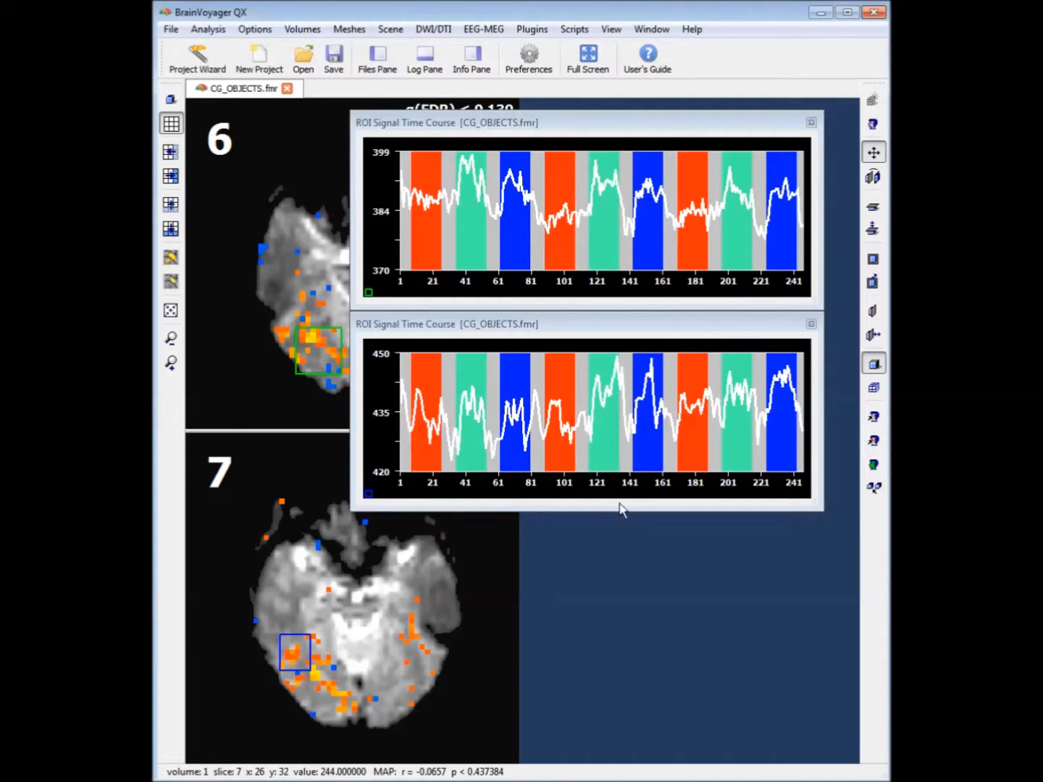
pyautogui.moveTo(661, 582)
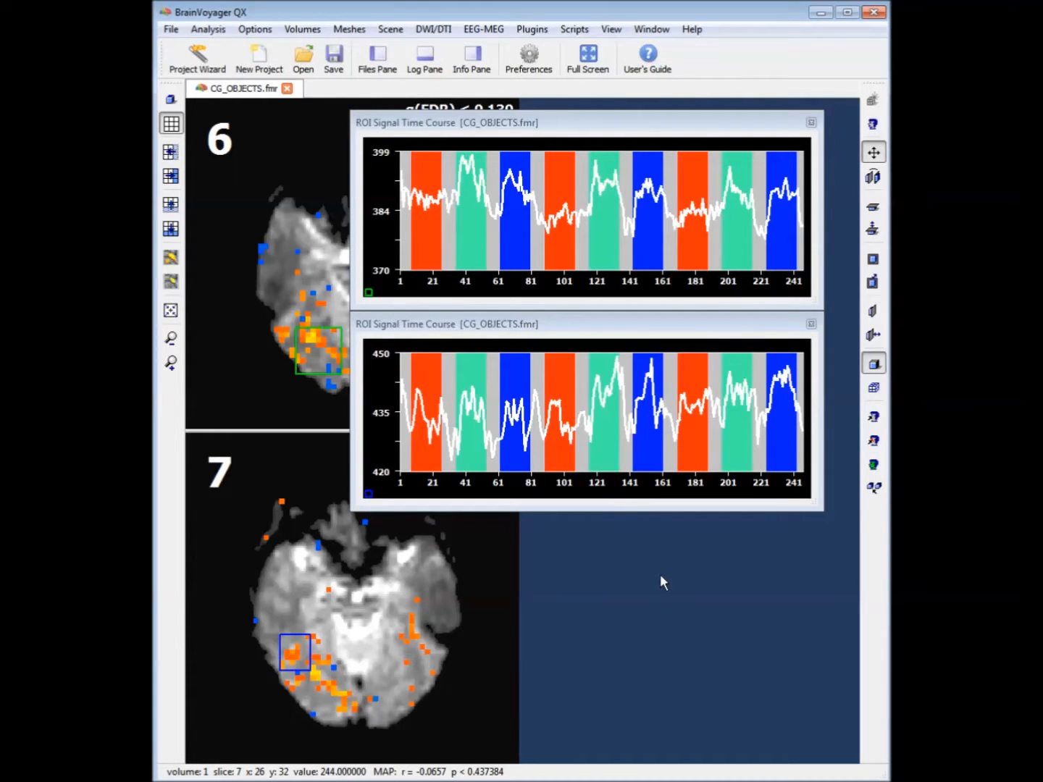